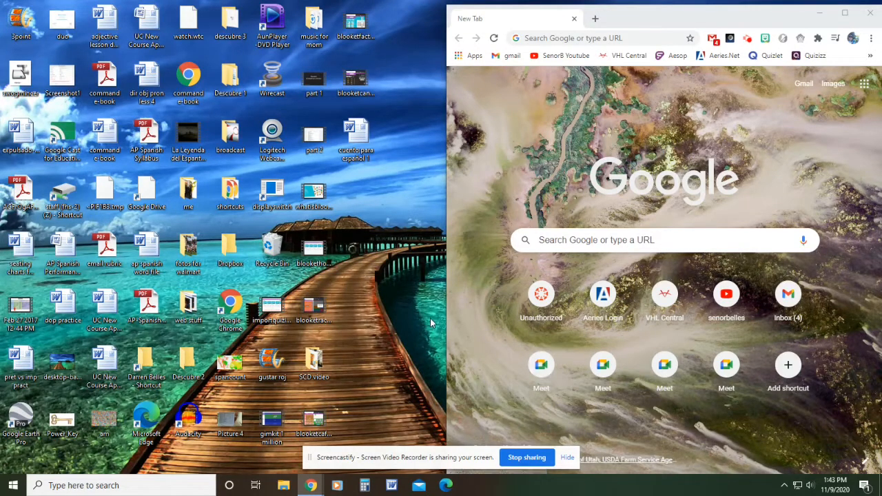
mouse_move(362, 383)
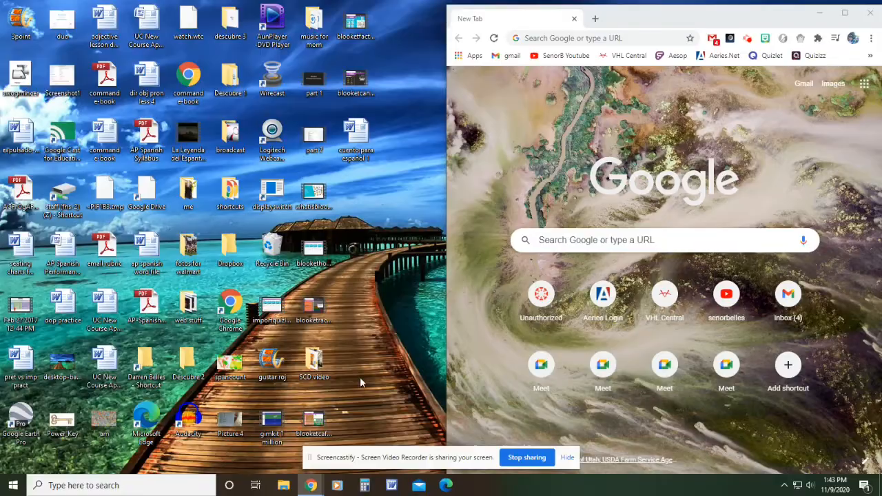
Go from the Start menu to Settings and the Time & Language page.
left_click(12, 484)
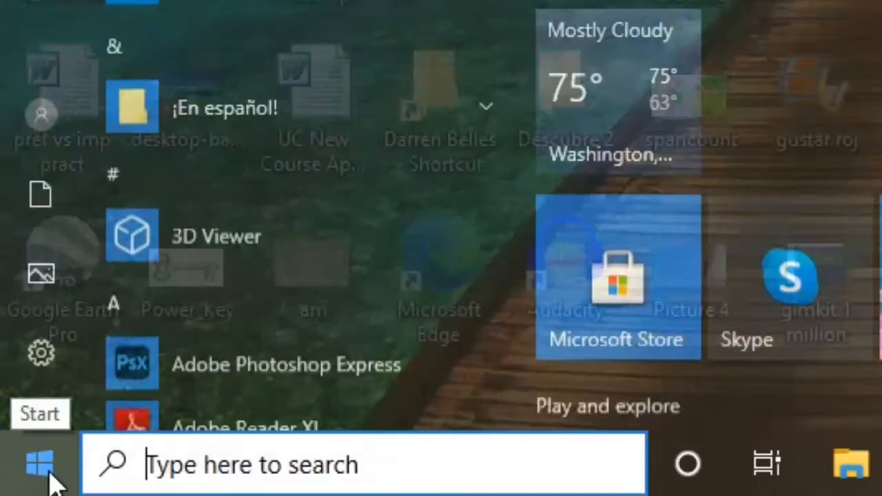
scroll("down", 3)
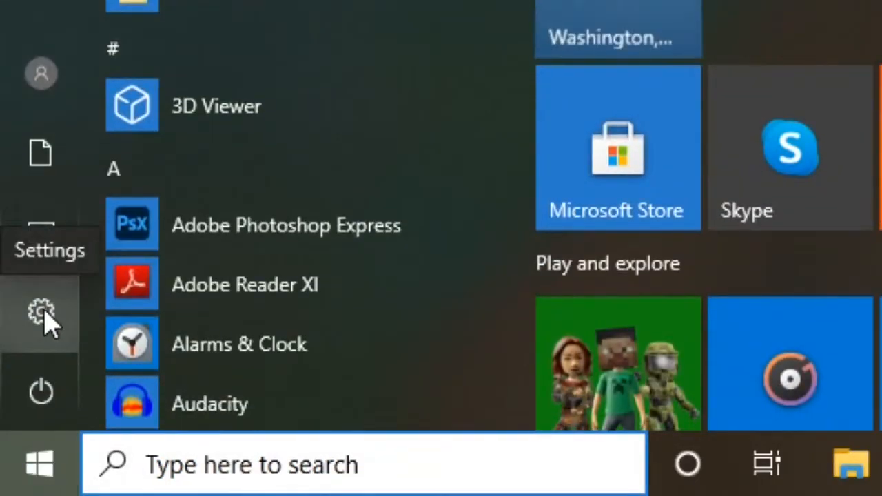
left_click(40, 313)
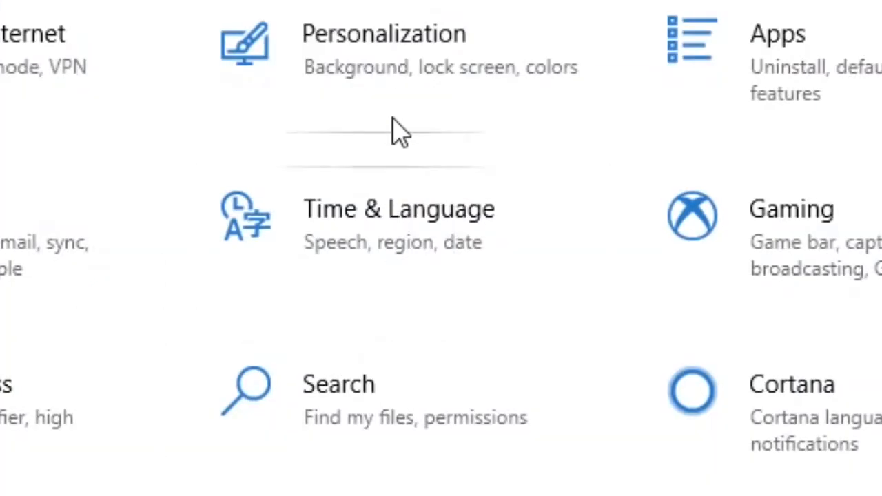
mouse_move(355, 238)
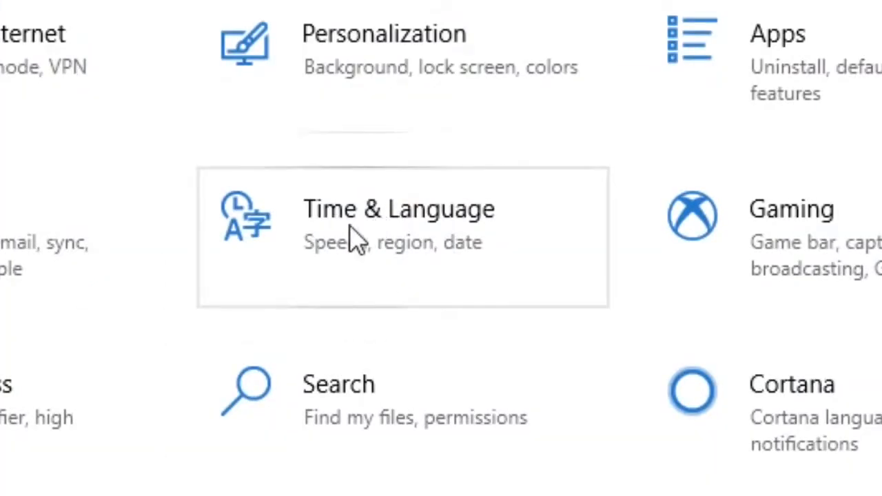
left_click(398, 209)
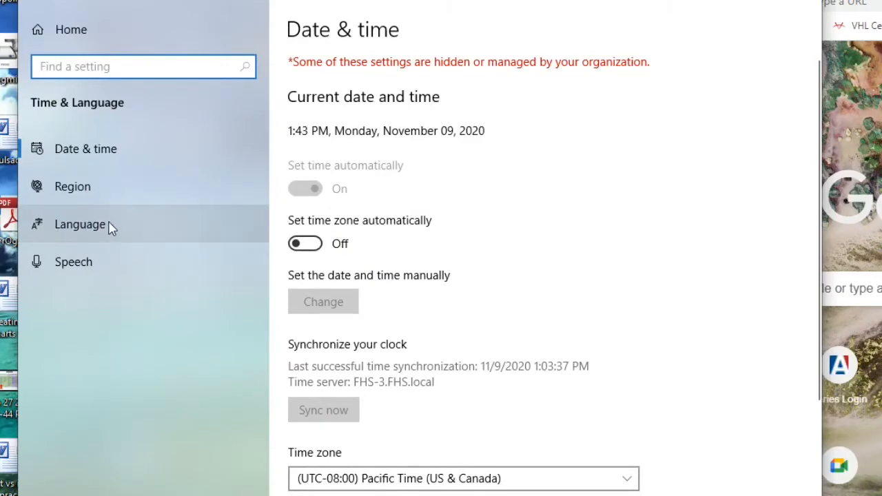
Add the United States-International keyboard to English (United States) via its Language options.
left_click(79, 224)
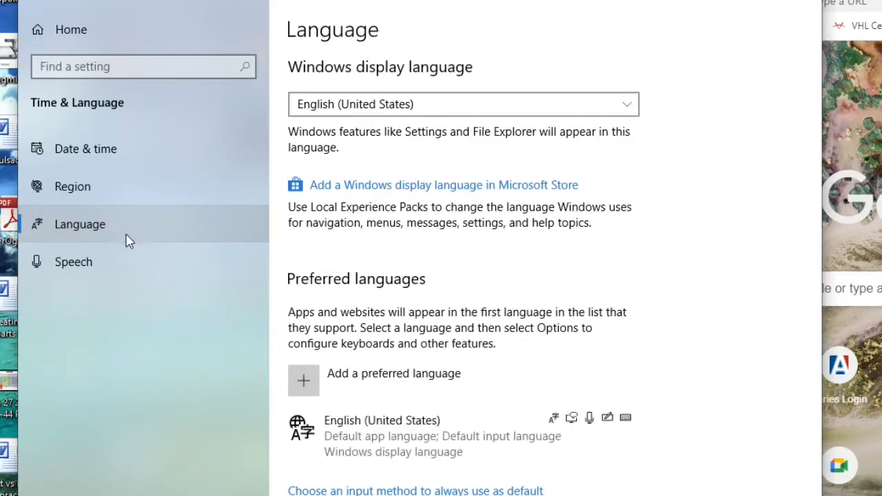
scroll("down", 3)
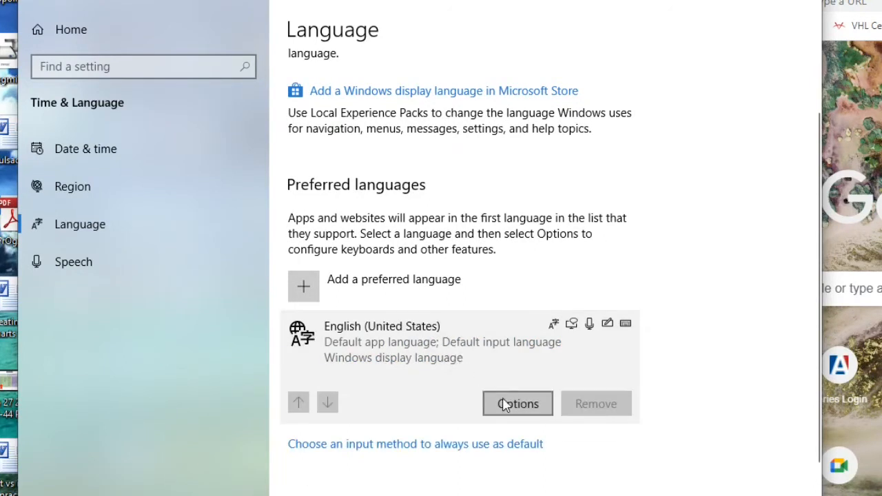
left_click(518, 403)
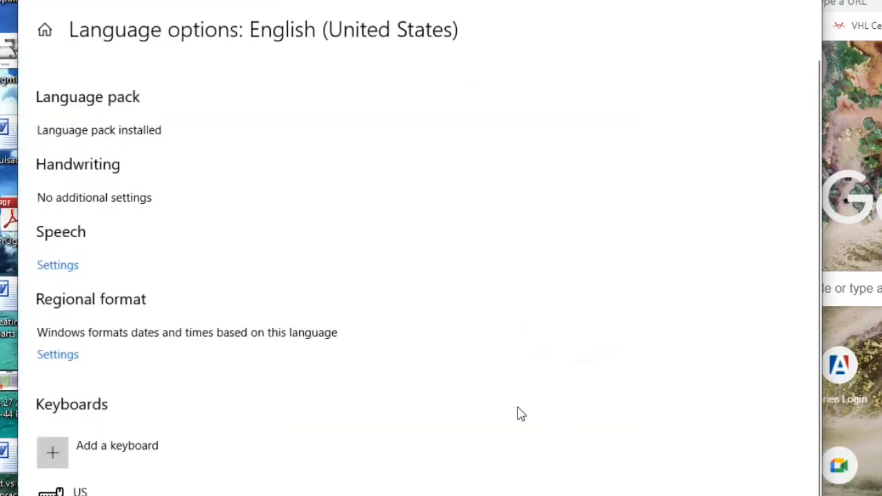
scroll("down", 3)
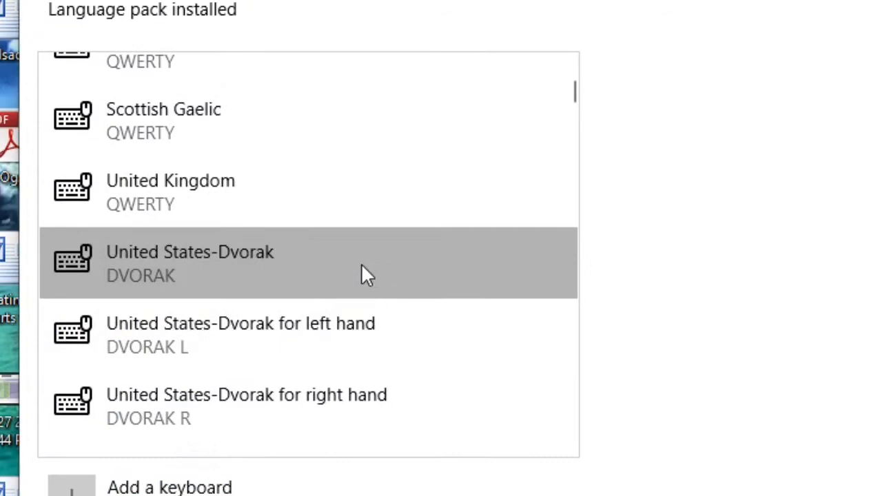
scroll("down", 3)
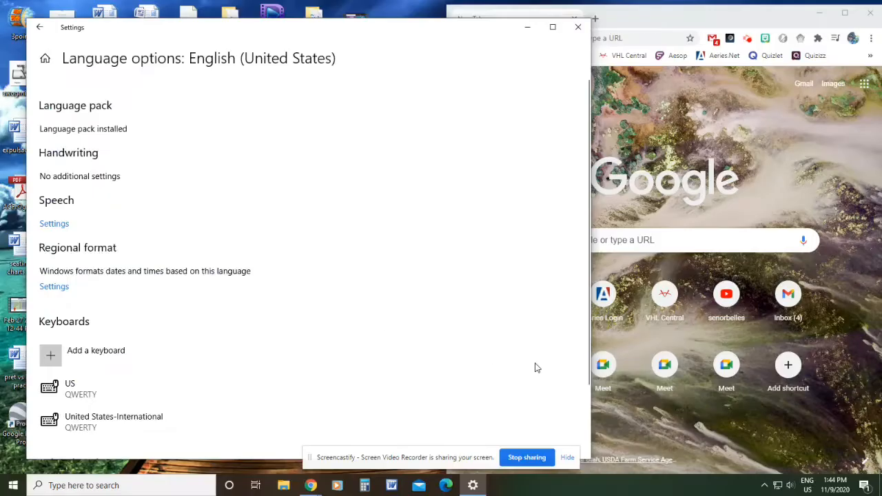
mouse_move(88, 335)
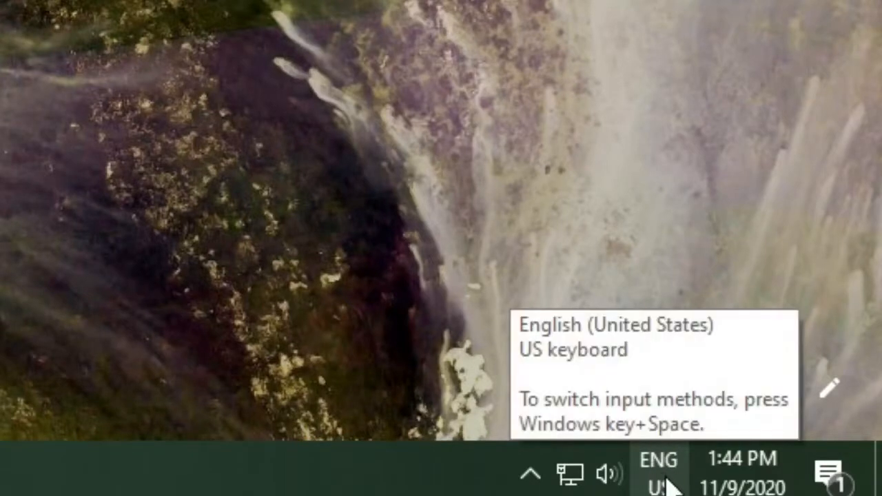
Switch the taskbar input indicator from ENG US to the United States-International keyboard.
left_click(659, 473)
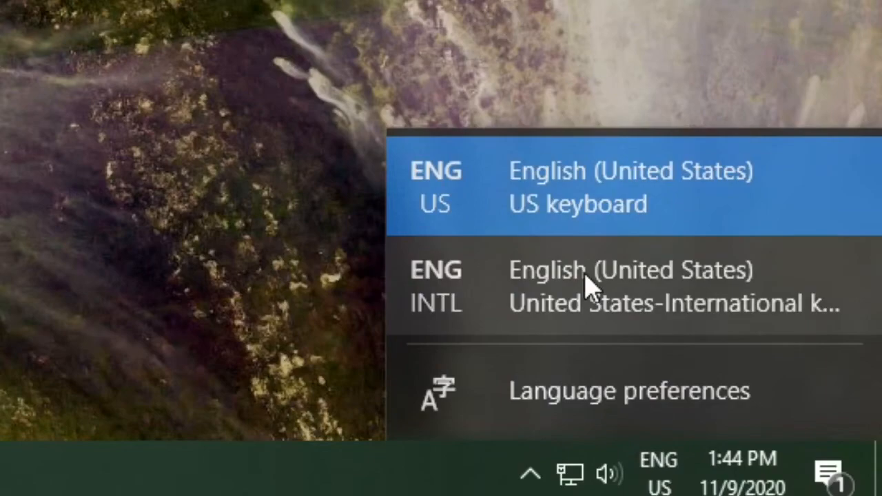
left_click(630, 286)
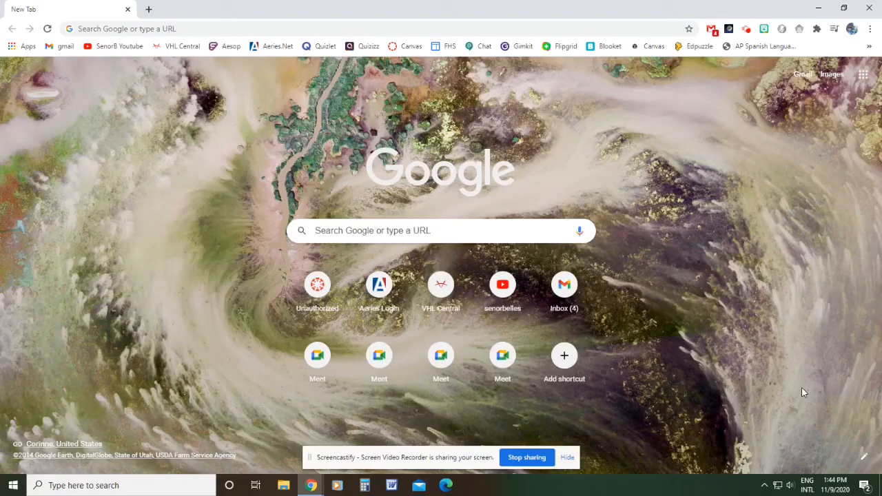
mouse_move(793, 471)
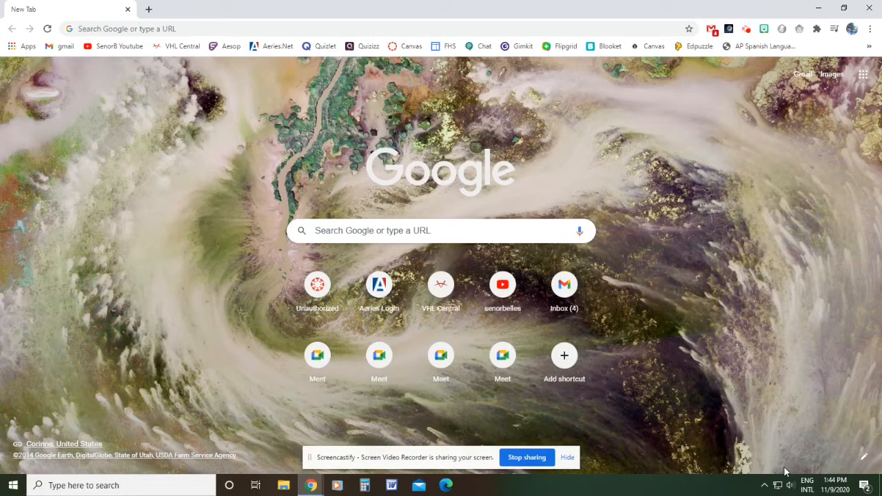
left_click(807, 484)
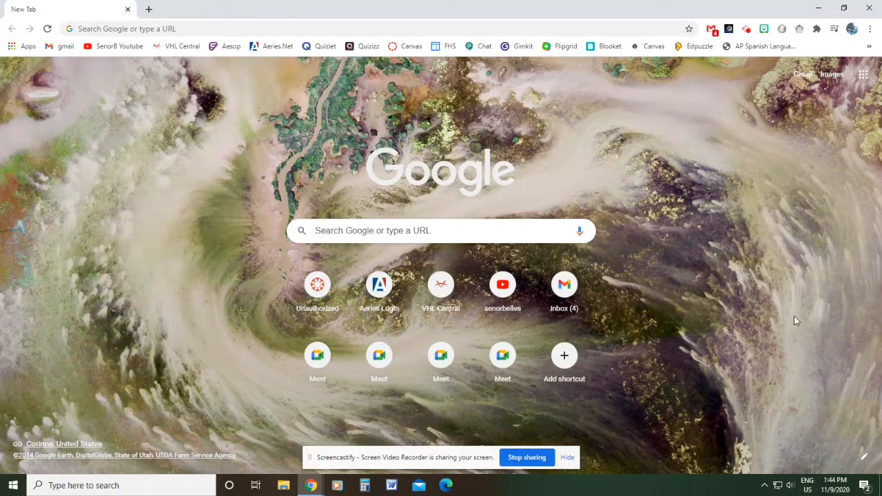
left_click(807, 485)
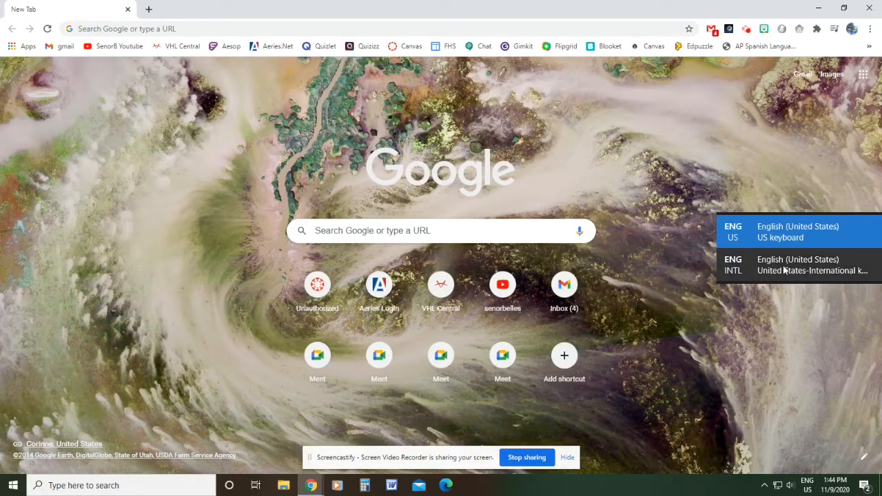
left_click(813, 265)
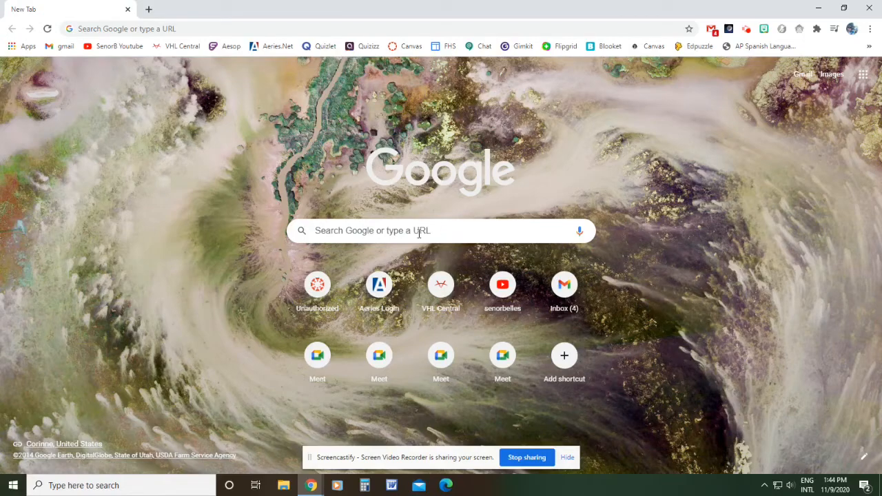
Type á, é, ó, ñ, ¿ and ¡ into Chrome's Google search box.
left_click(420, 231)
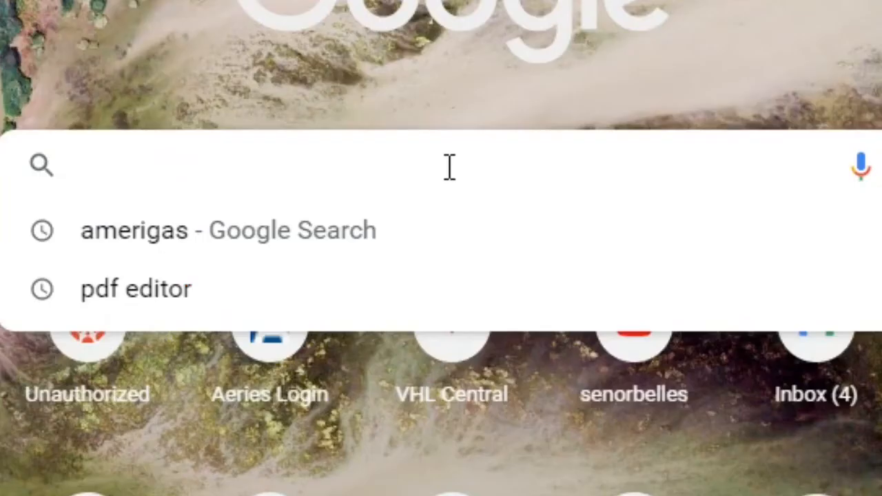
type("á")
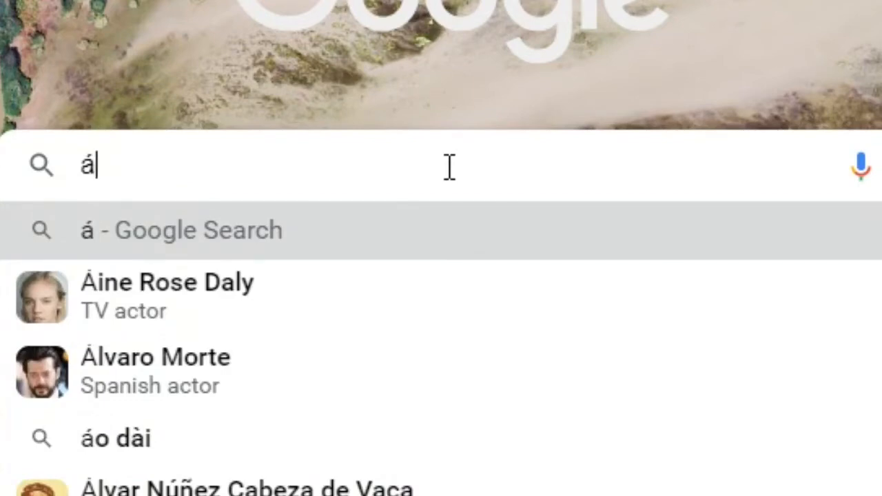
type("éó")
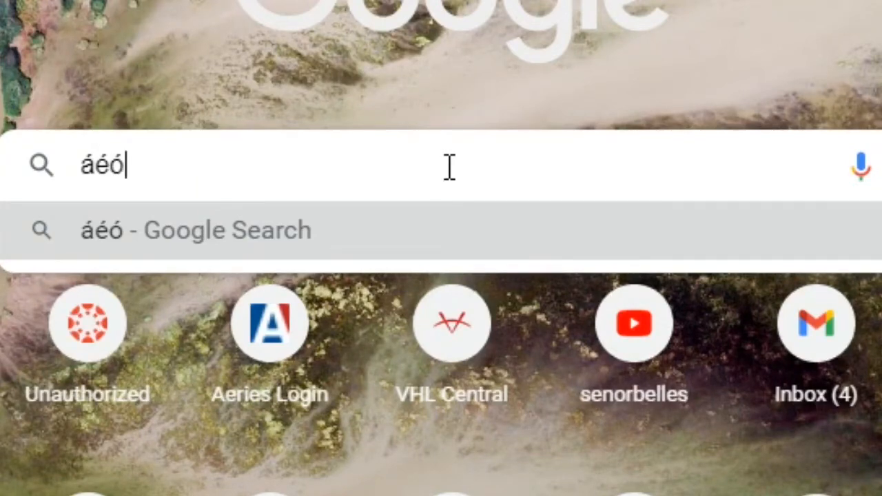
type("ñ")
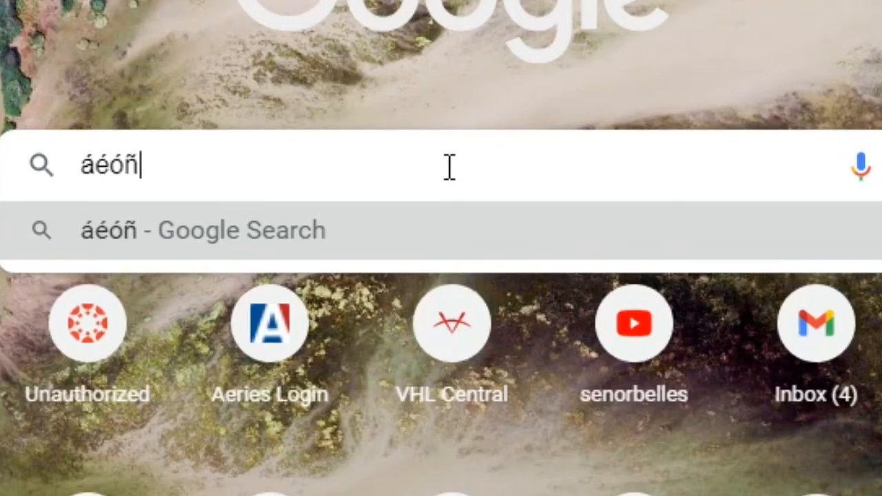
type("¿")
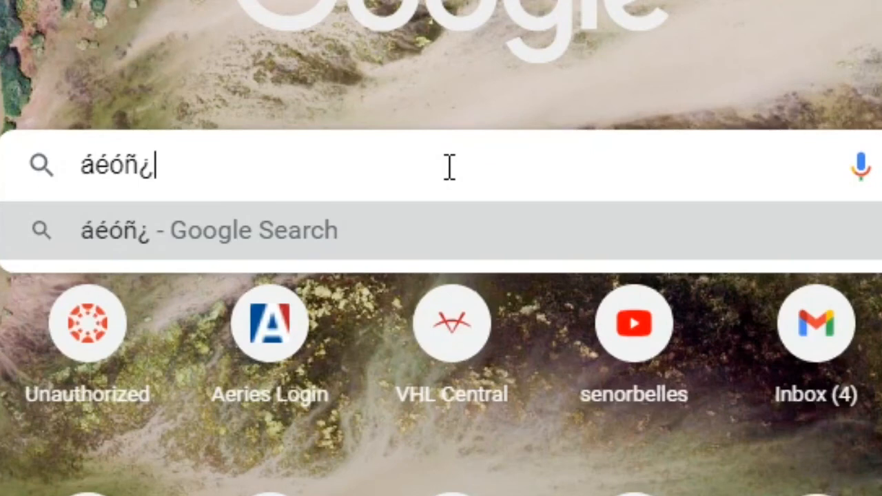
type("¡")
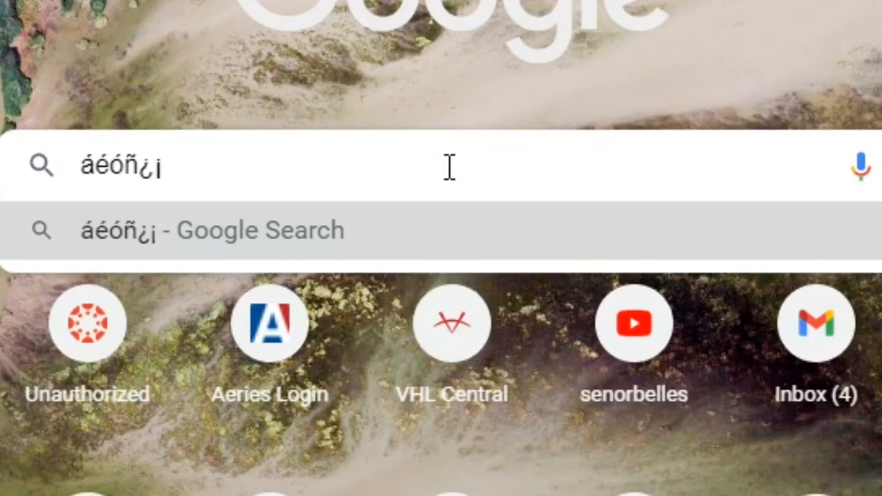